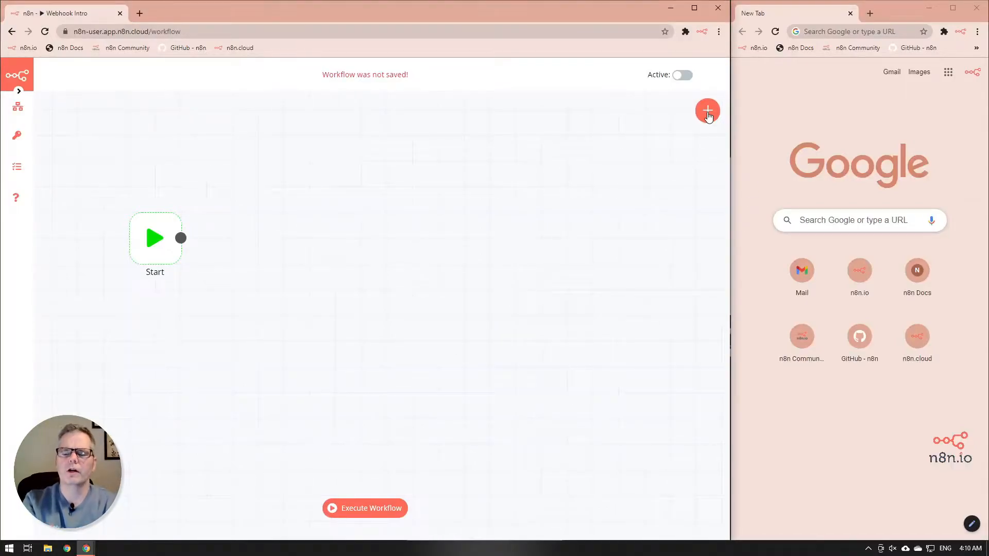
# - Add a Webhook trigger node by searching 'webhook' in the Create Node list
pyautogui.click(706, 111)
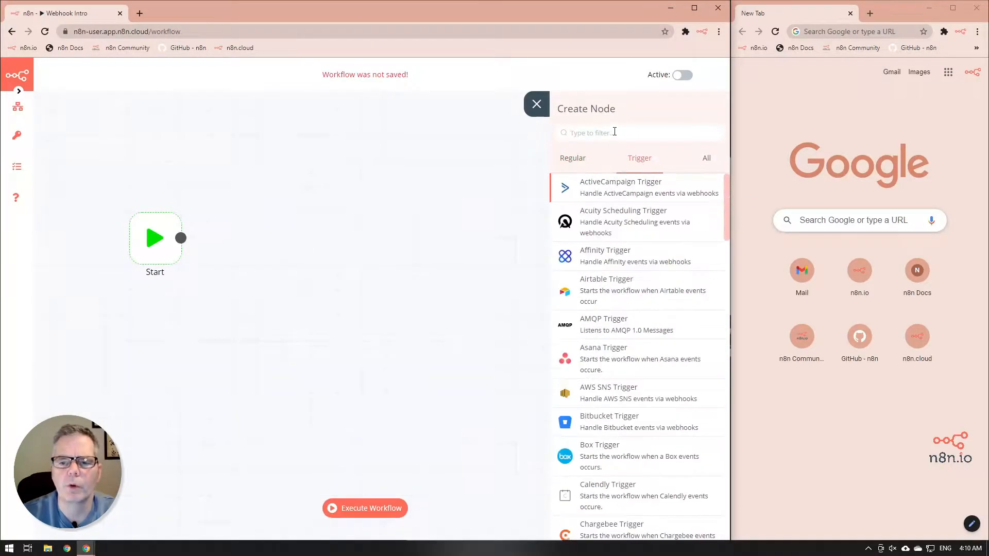
pyautogui.write('webh')
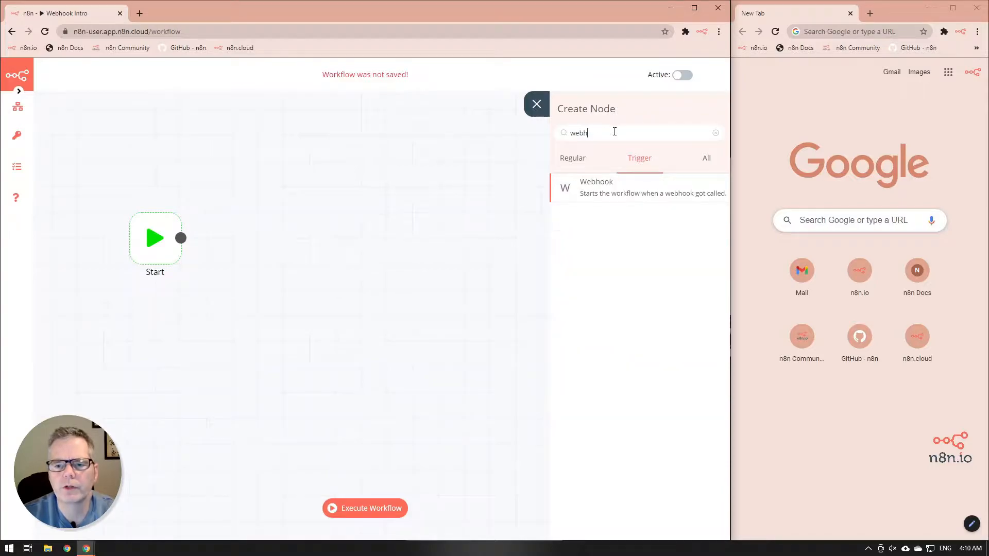
pyautogui.write('ook')
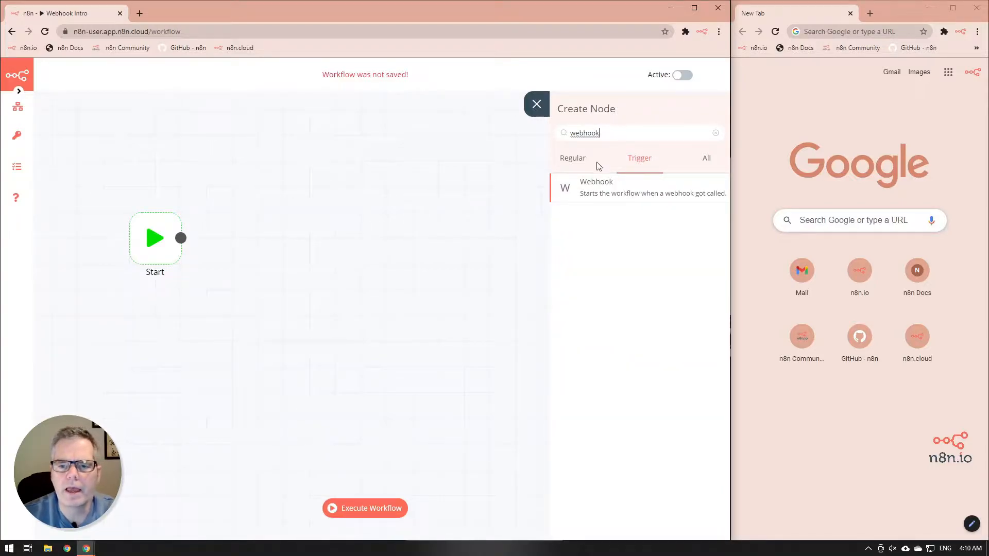
pyautogui.click(596, 188)
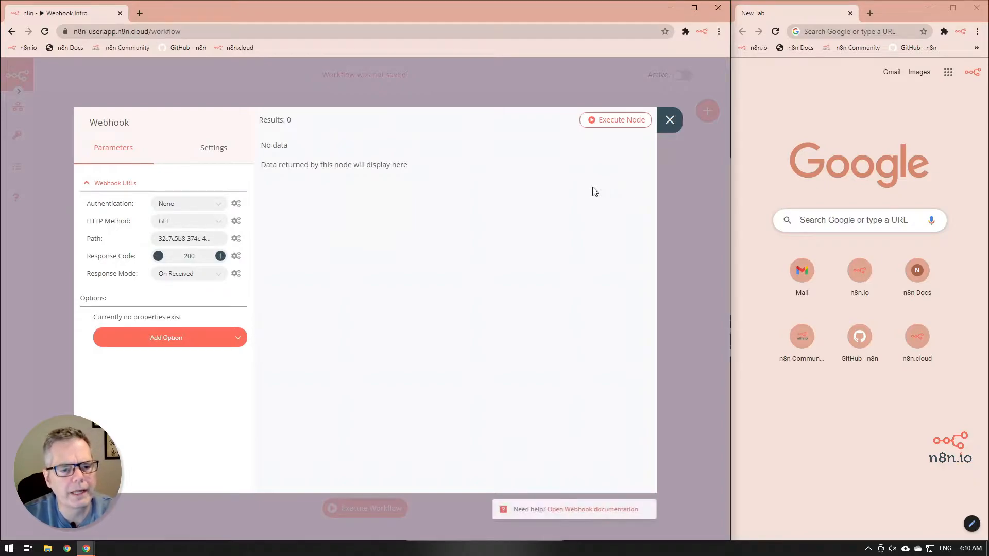
# - Keep the HTTP Method as GET and set Response Mode to Last Node
pyautogui.click(187, 220)
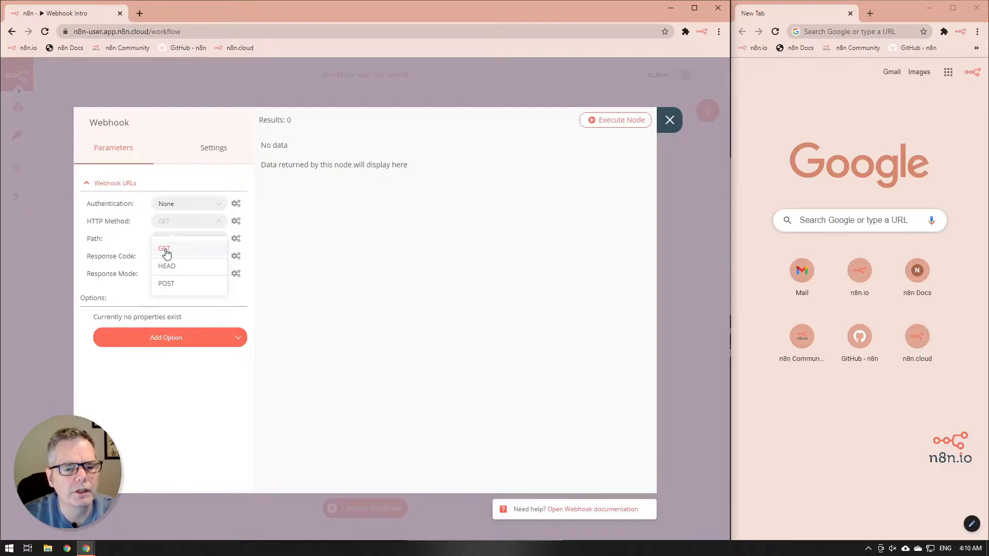
pyautogui.click(163, 249)
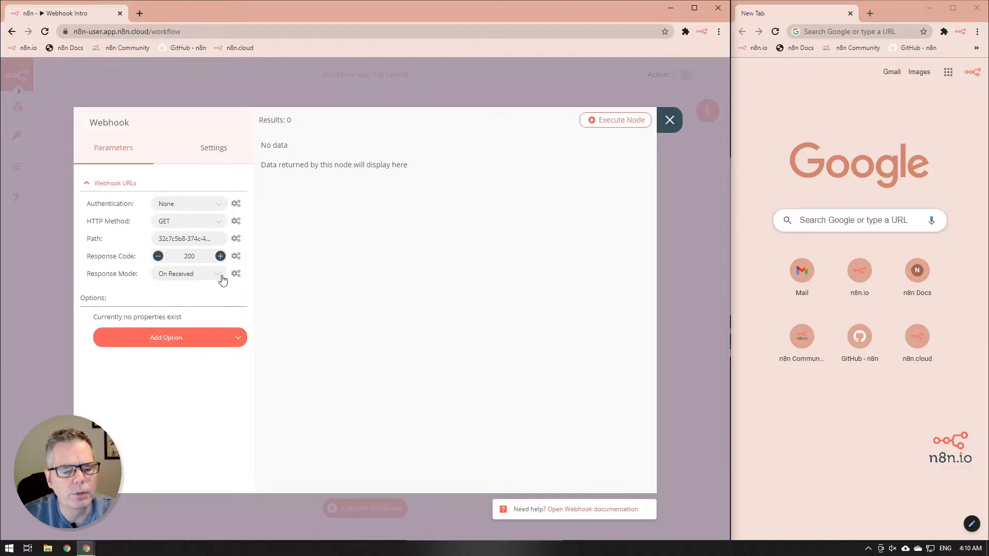
pyautogui.click(187, 273)
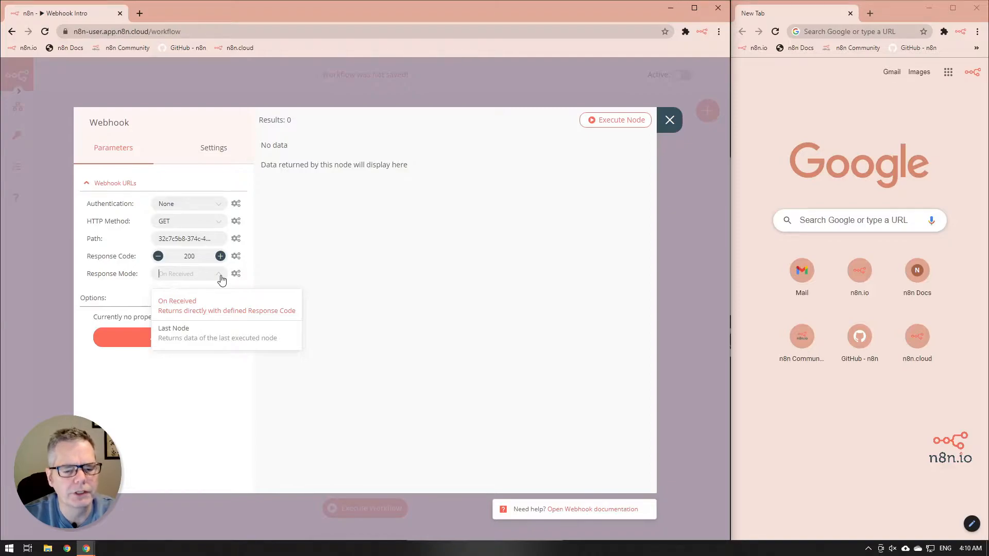
pyautogui.moveTo(195, 337)
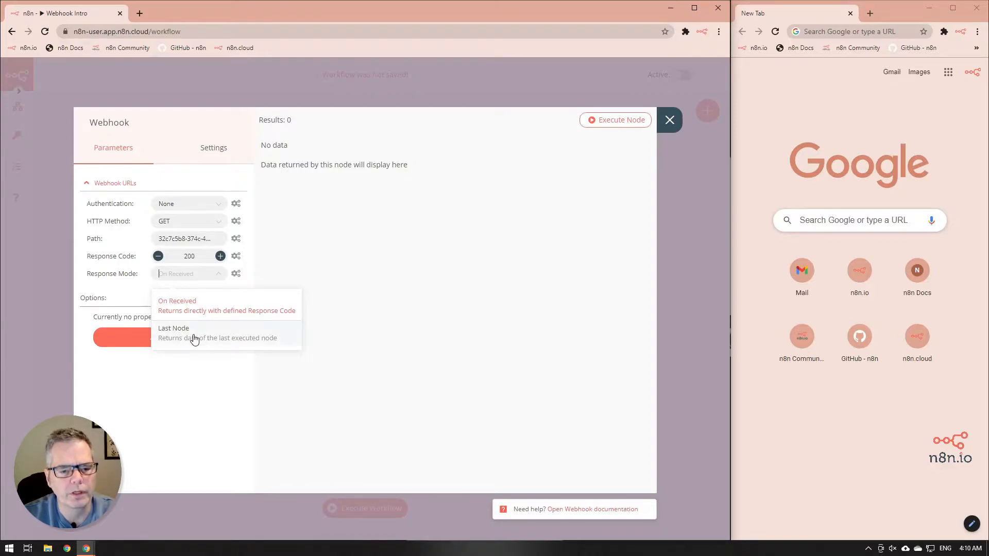
pyautogui.click(173, 328)
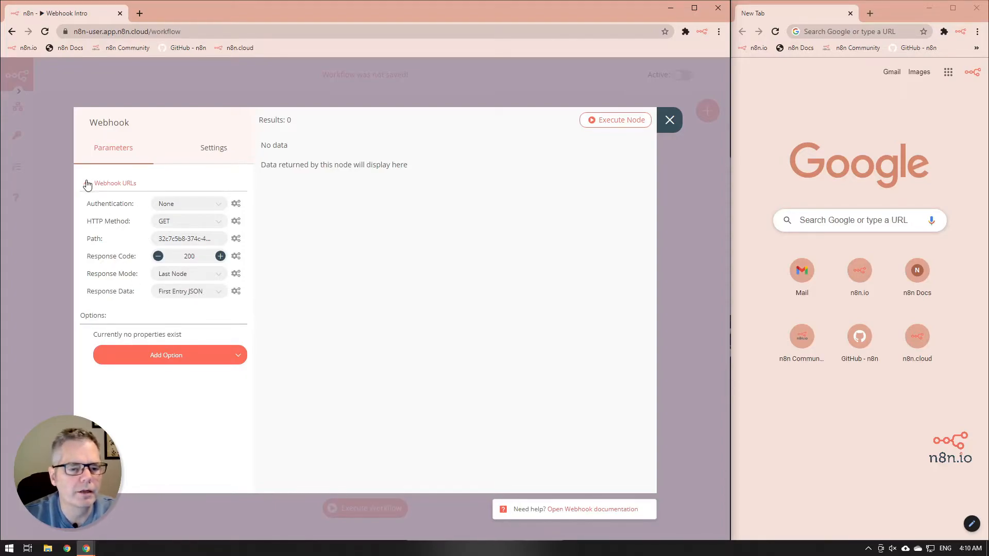
# - Expand the Webhook URLs to view the Test URL, then collapse them again
pyautogui.click(114, 183)
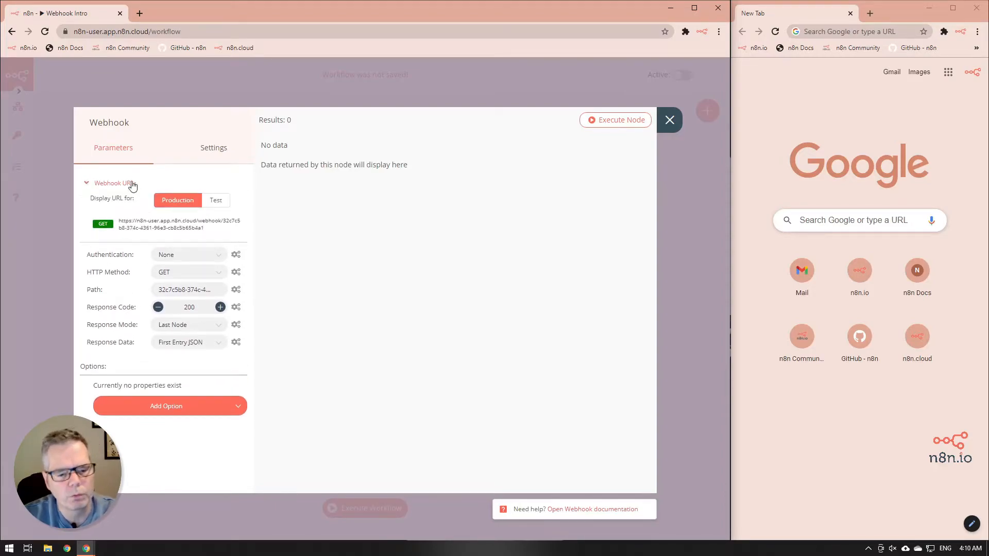
pyautogui.click(215, 200)
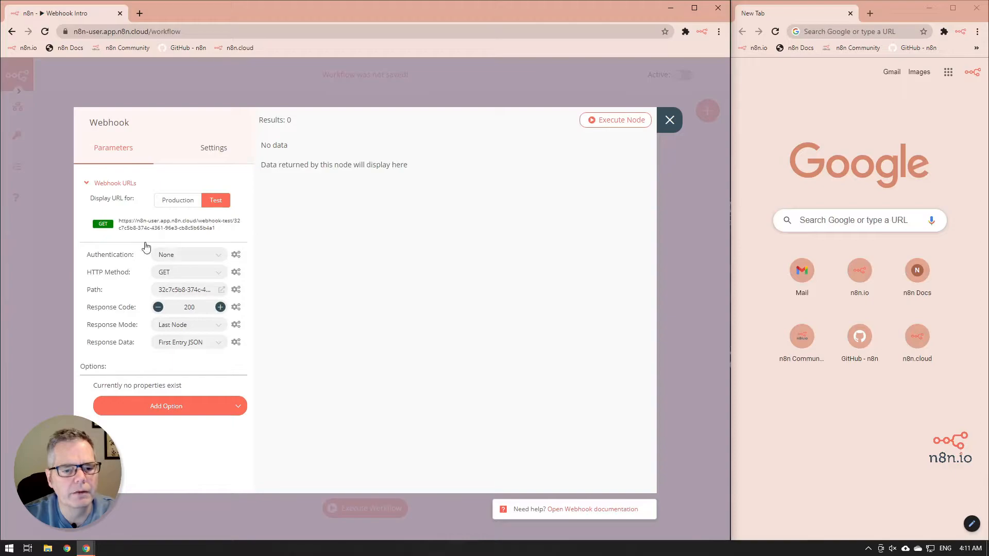
pyautogui.click(114, 183)
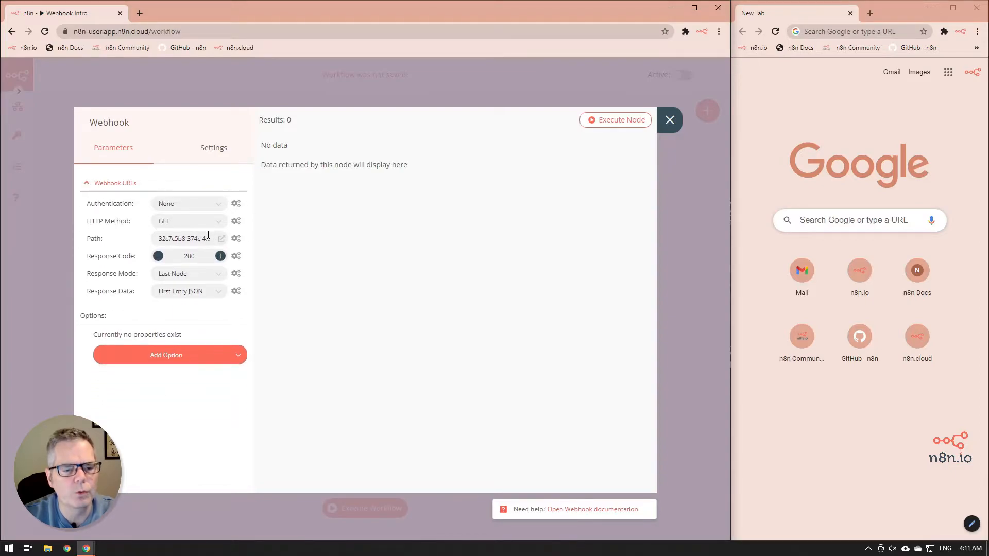
# - Change the webhook path to 'endpoint'
pyautogui.click(221, 238)
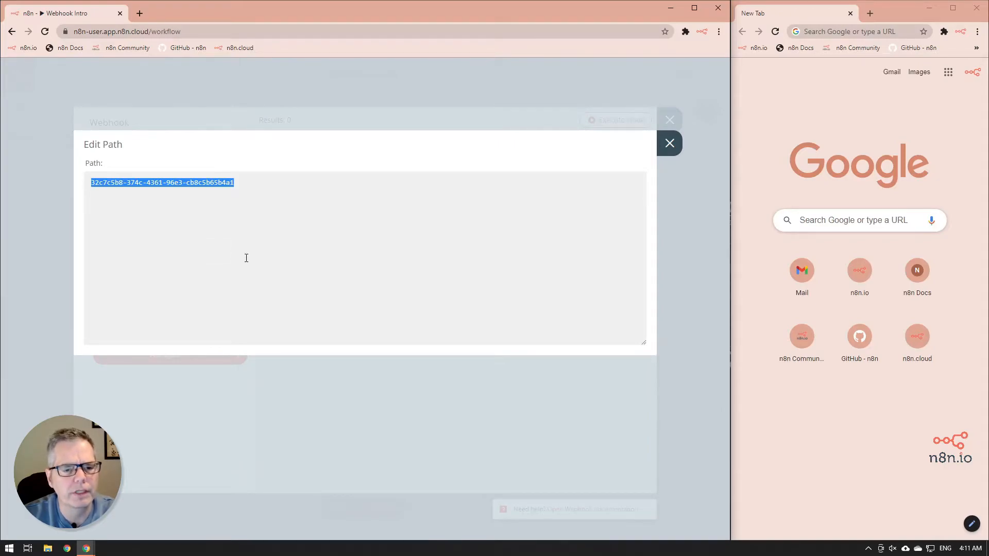
pyautogui.write('endpoint')
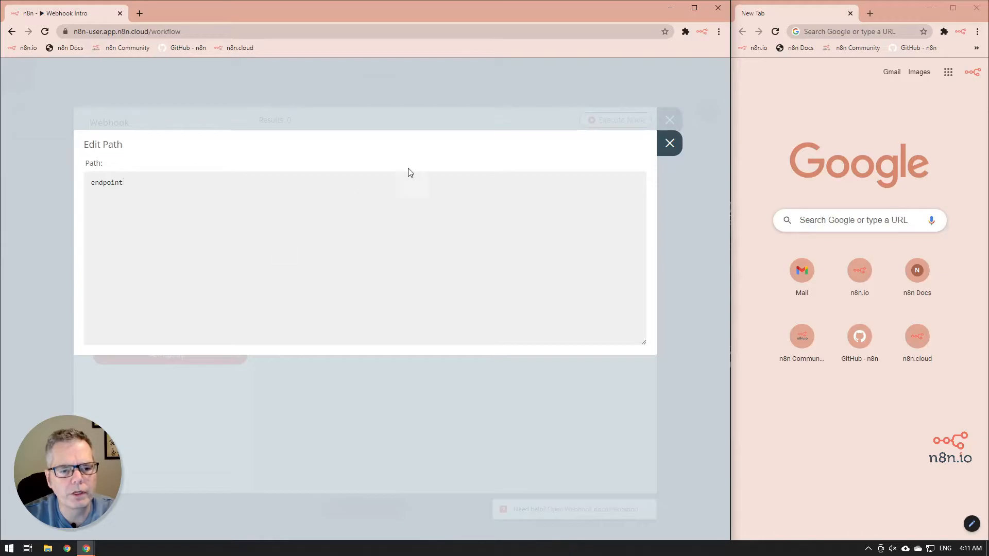
pyautogui.click(670, 143)
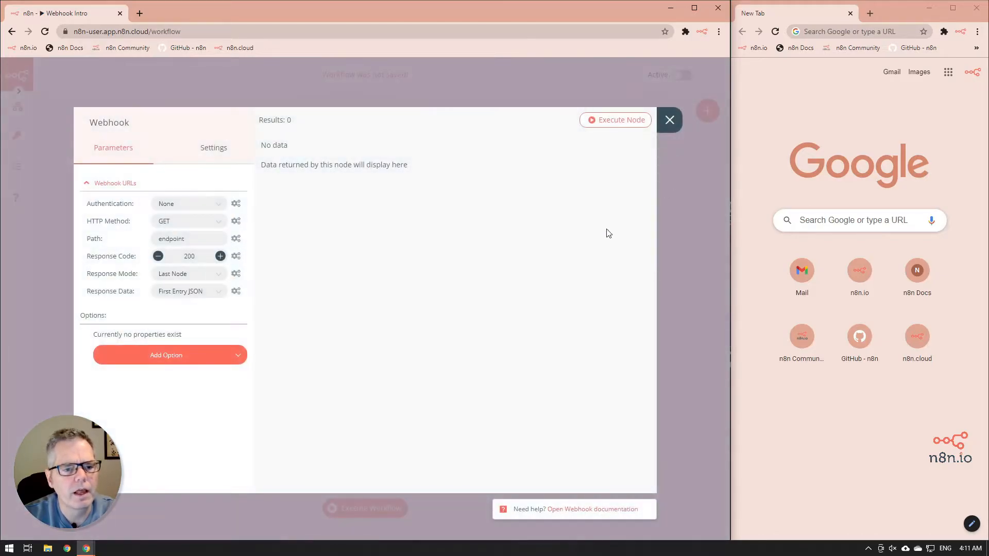
pyautogui.moveTo(62, 188)
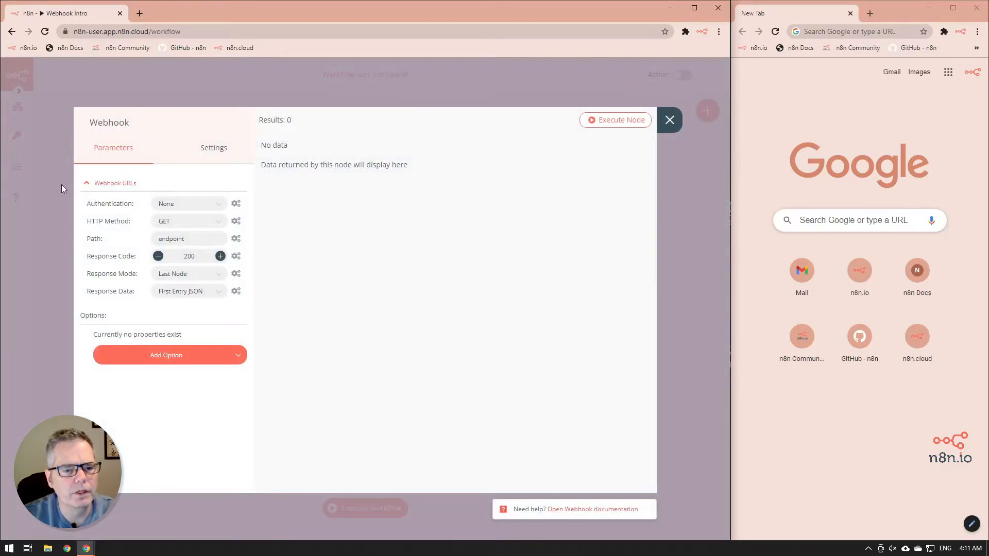
# - Copy the test webhook URL for the new path and close the Webhook node settings
pyautogui.click(86, 183)
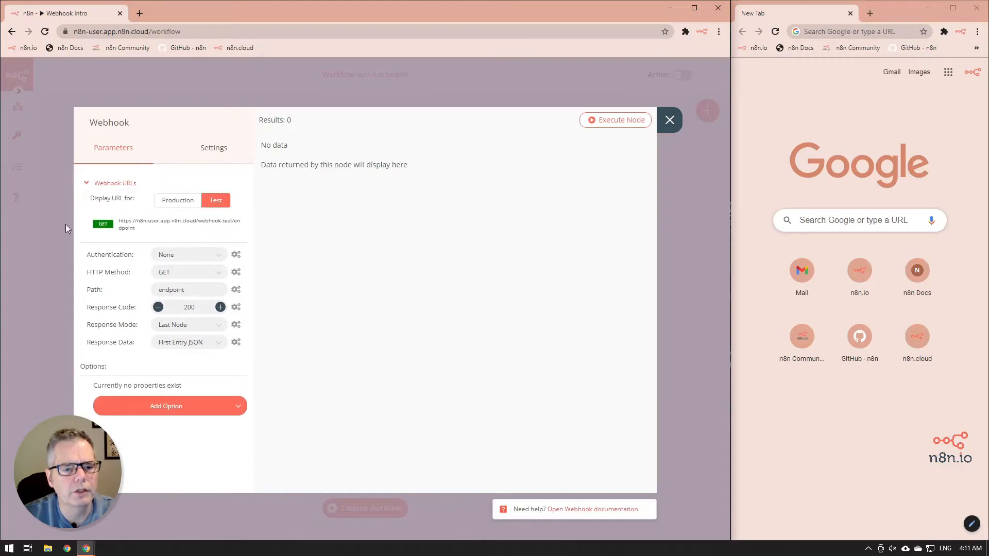
pyautogui.moveTo(197, 227)
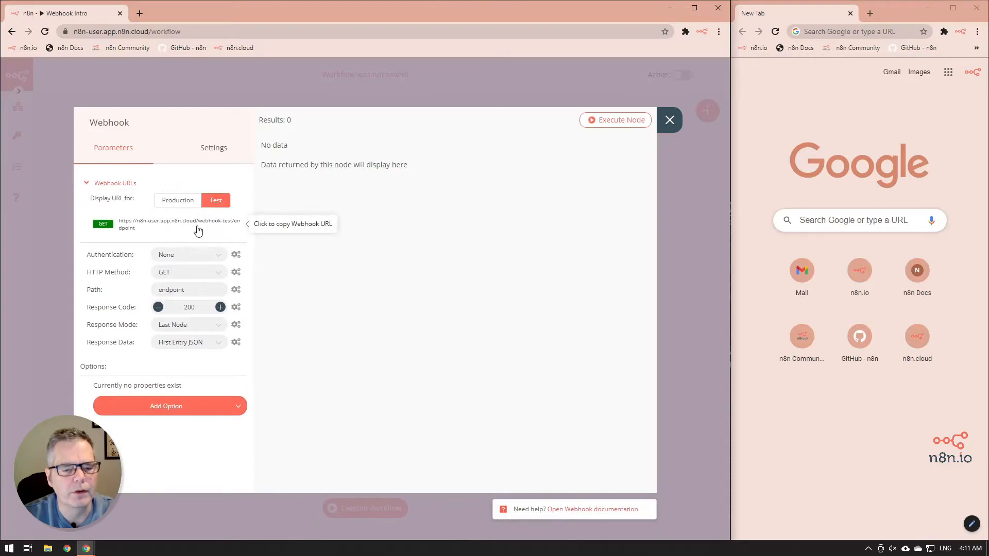
pyautogui.moveTo(184, 227)
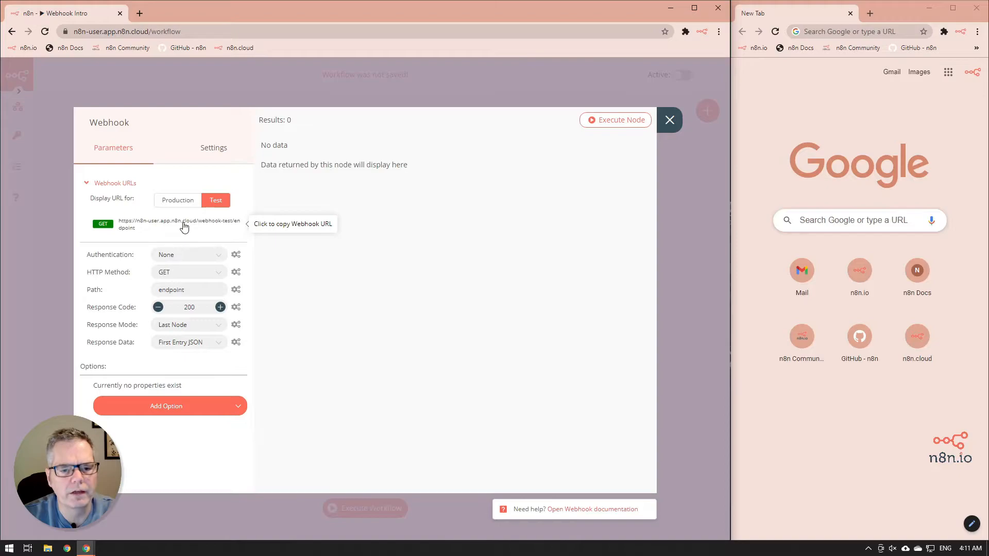
pyautogui.click(163, 223)
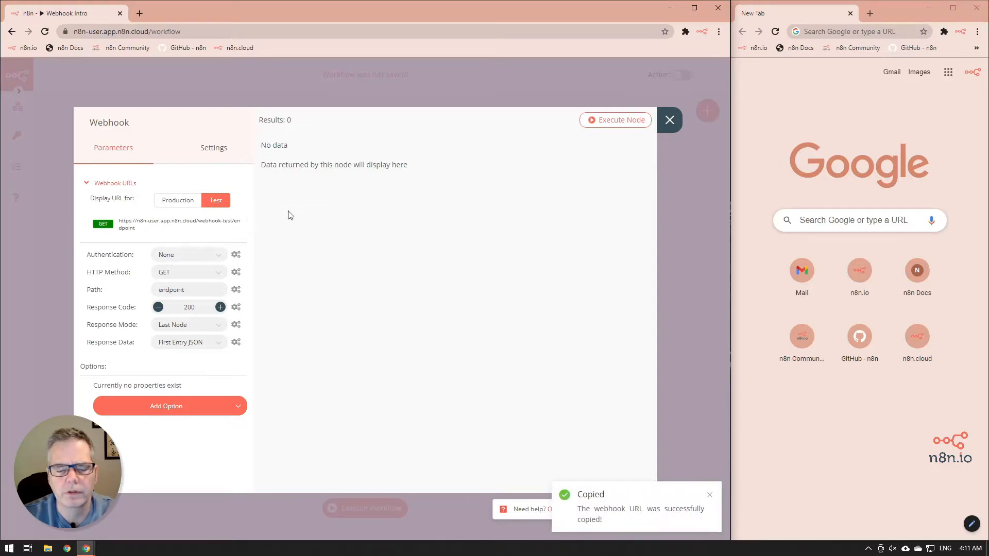
pyautogui.click(670, 120)
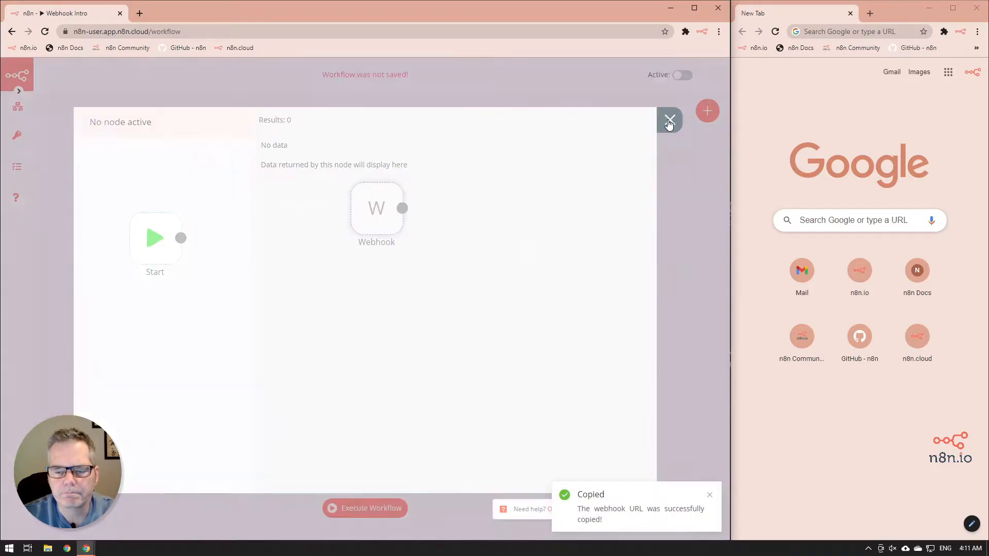
# - Move the Start node to the canvas top-left and the Webhook node lower down
pyautogui.click(670, 120)
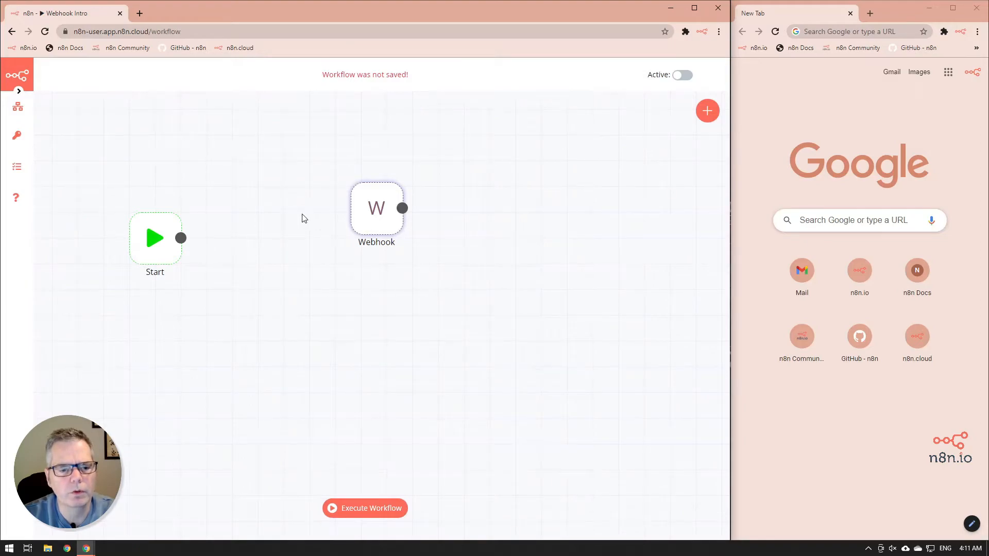
pyautogui.moveTo(155, 238); pyautogui.dragTo(63, 129)
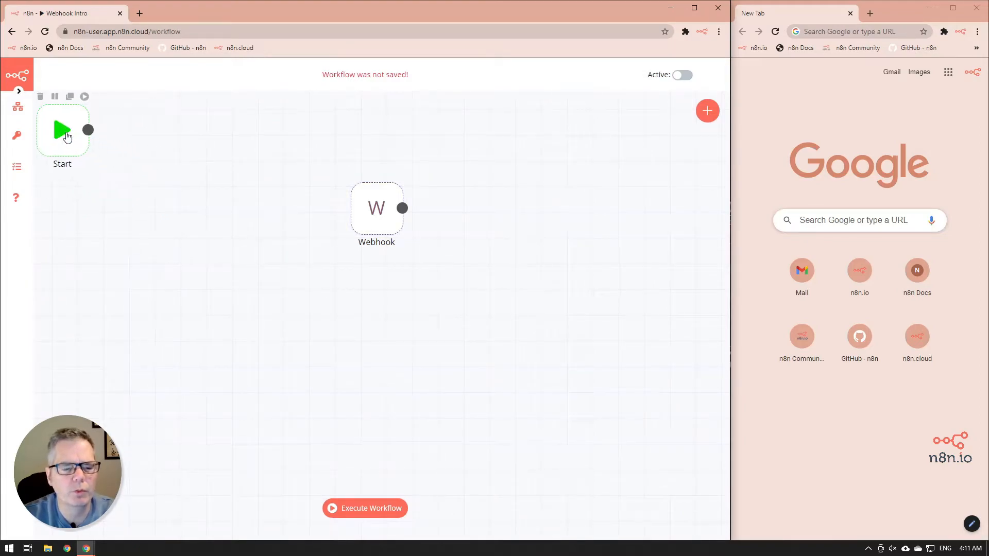
pyautogui.moveTo(377, 208); pyautogui.dragTo(299, 233)
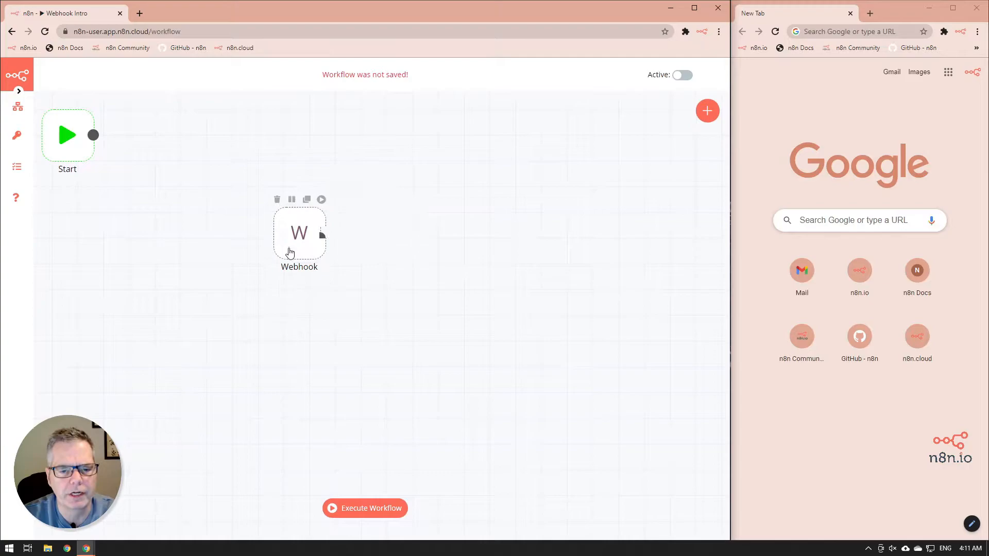
pyautogui.moveTo(299, 234); pyautogui.dragTo(206, 274)
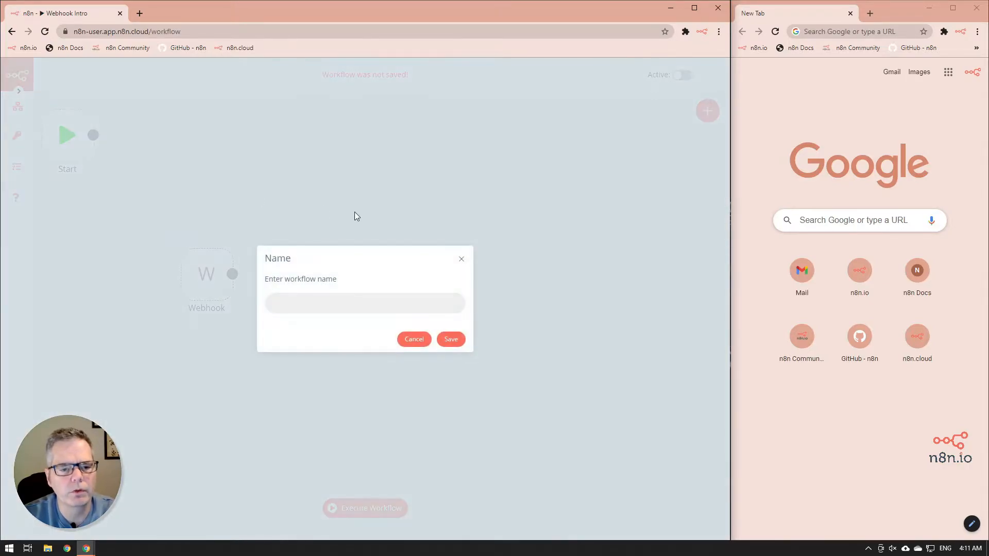
# - Save the workflow under the name 'Endpoint'
pyautogui.write('Endpoint')
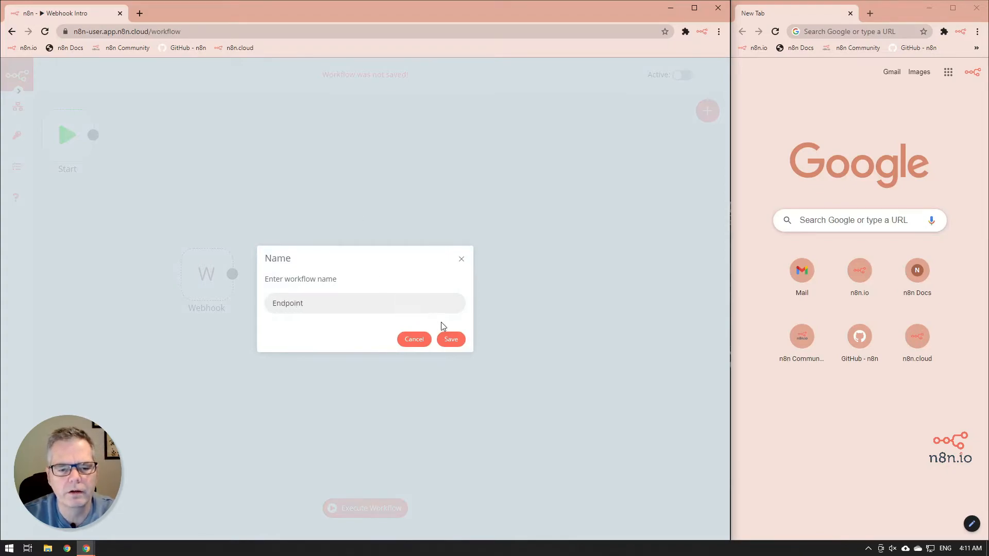
pyautogui.click(451, 339)
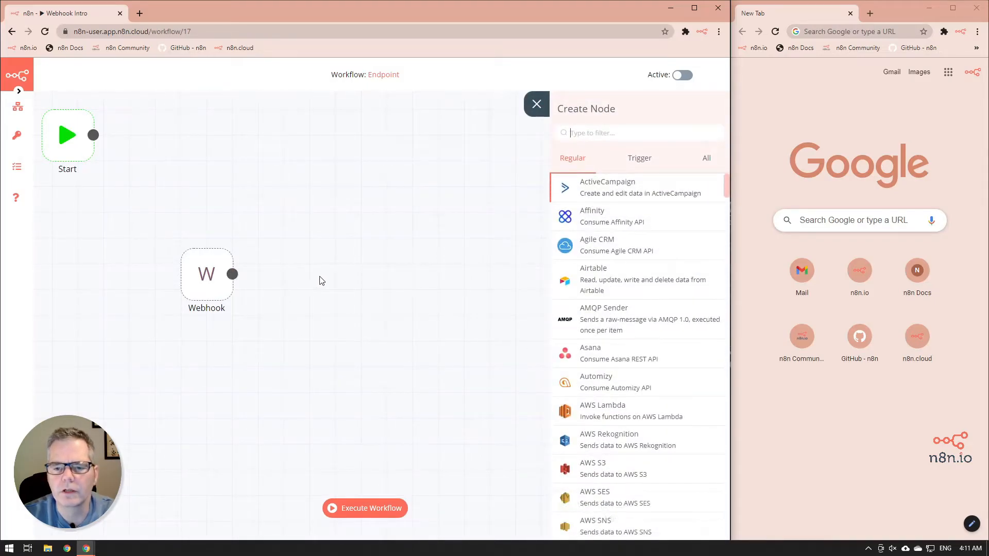
# - Add a Set node after the Webhook with Keep Only Set enabled
pyautogui.write('set')
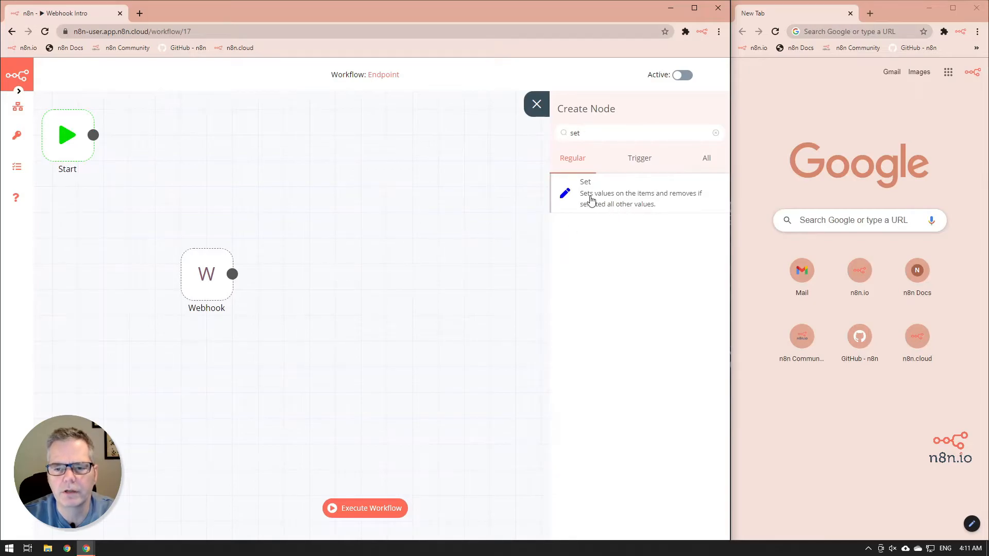
pyautogui.click(585, 193)
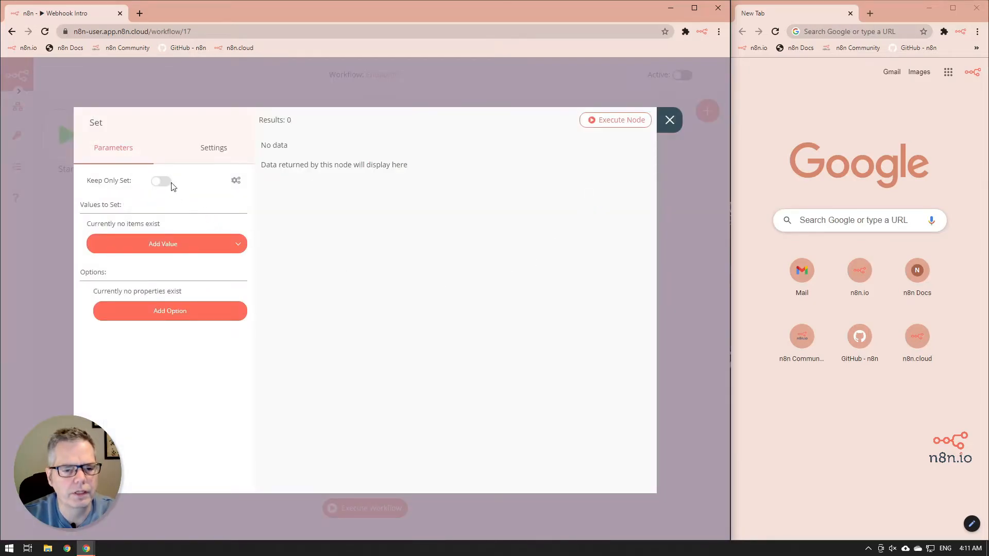
pyautogui.click(161, 181)
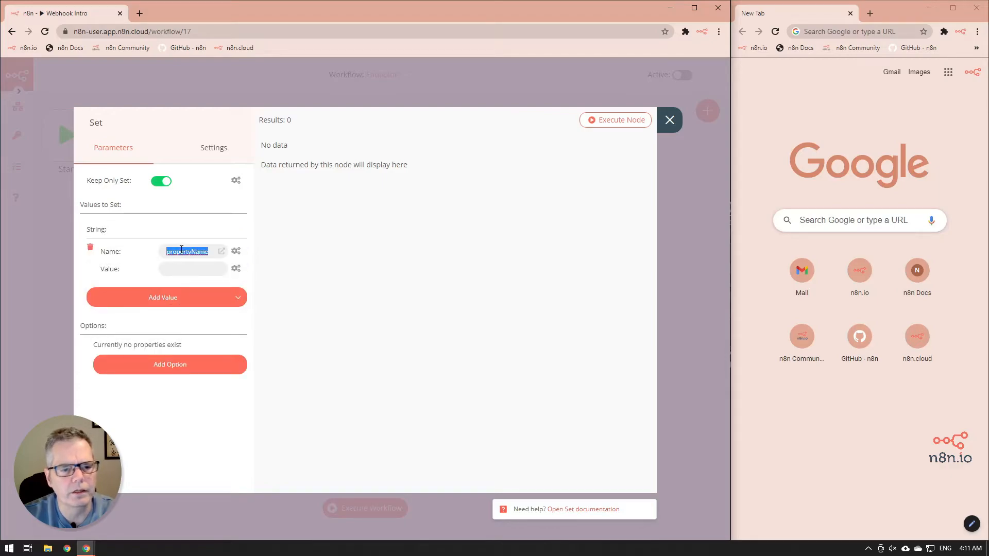
# - Define a String value named 'response' holding the 'Message Received!' text and close the node
pyautogui.write('response')
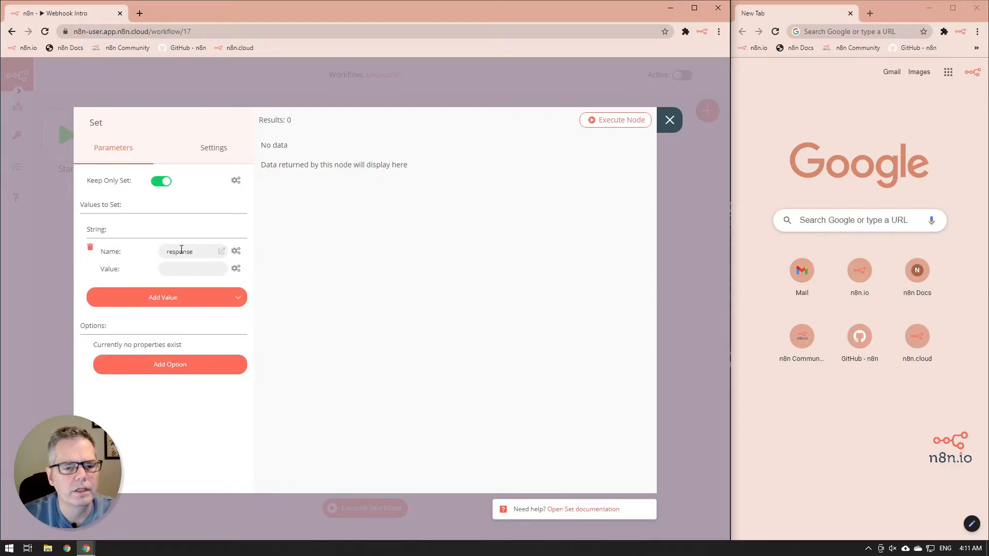
pyautogui.click(189, 268)
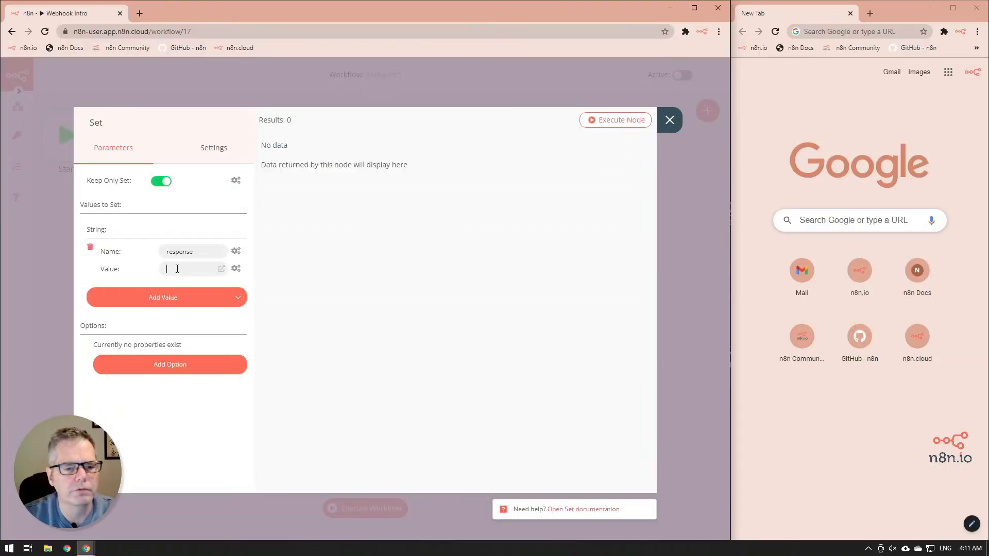
pyautogui.write('Messa')
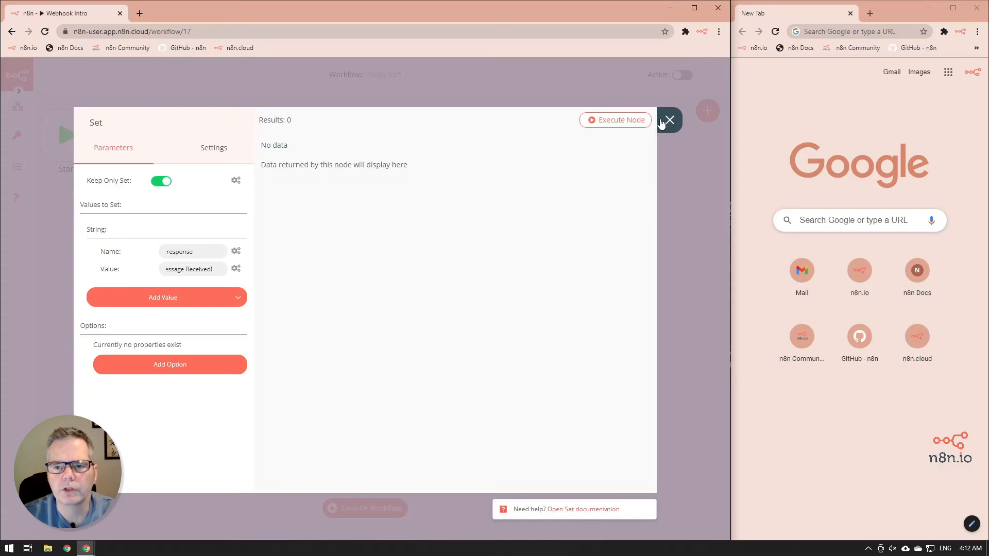
pyautogui.click(668, 120)
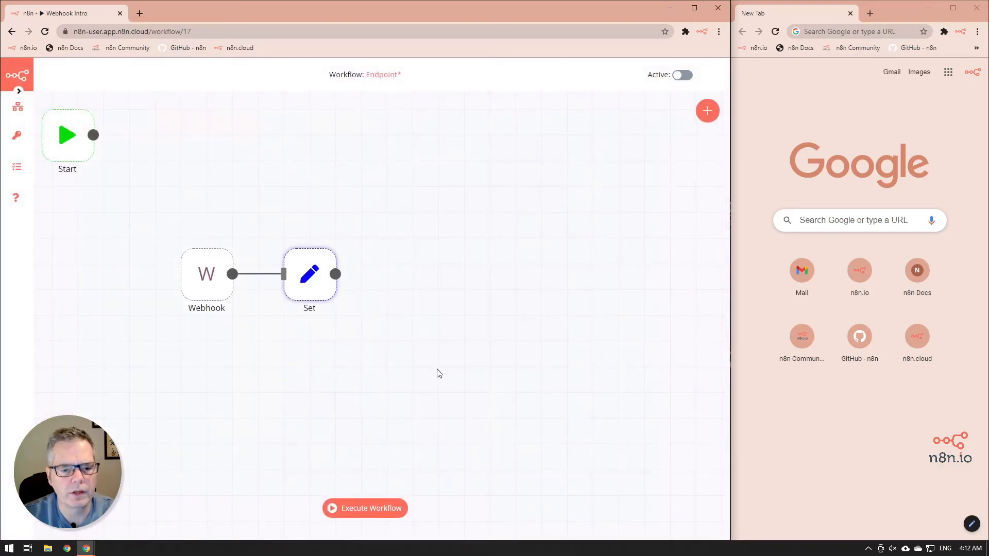
# - Save the Endpoint workflow and execute it so it waits for a webhook call
pyautogui.click(17, 107)
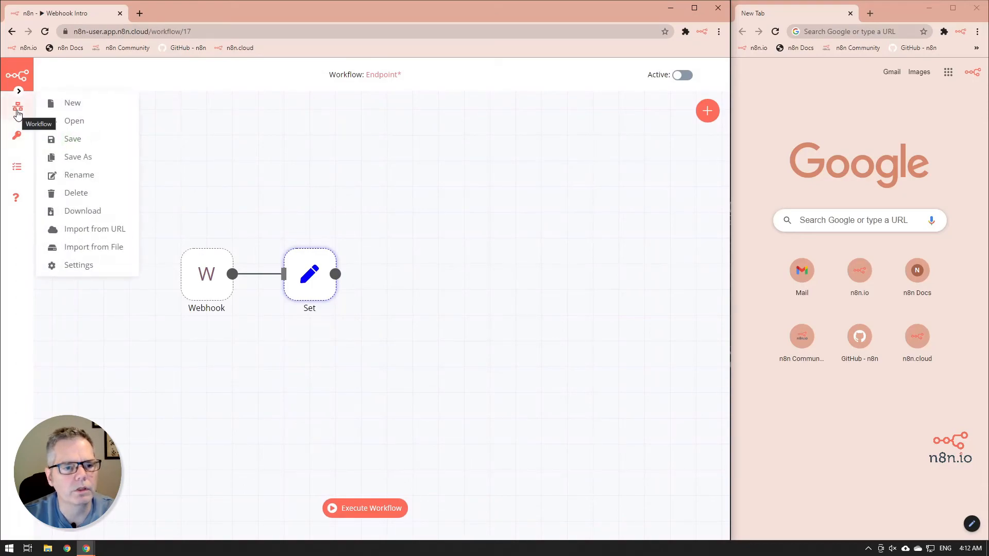
pyautogui.click(72, 139)
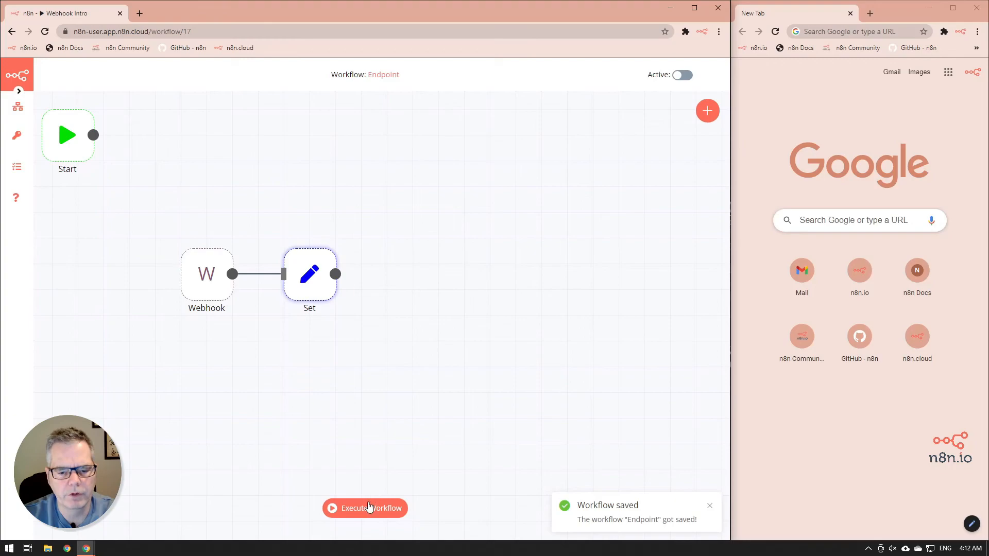
pyautogui.click(365, 508)
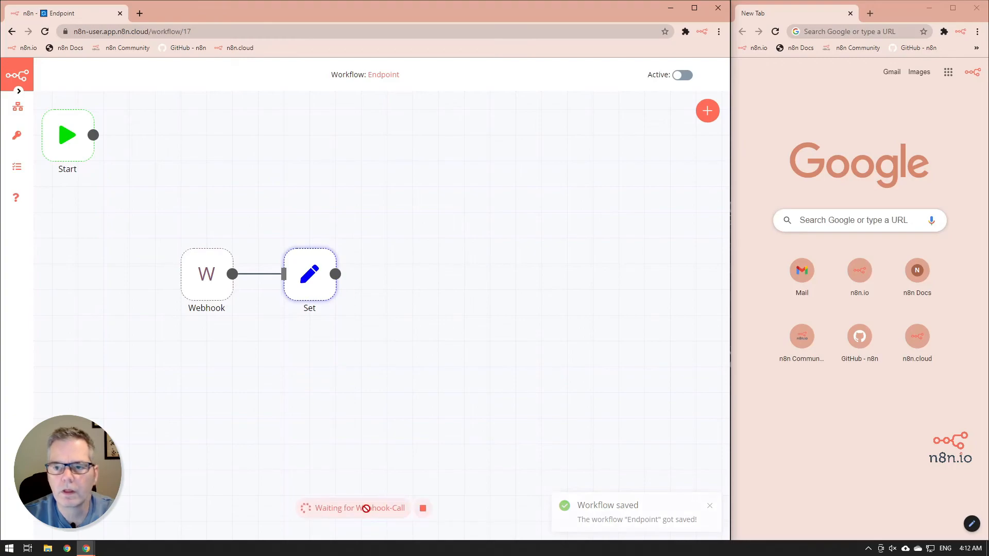
pyautogui.click(845, 32)
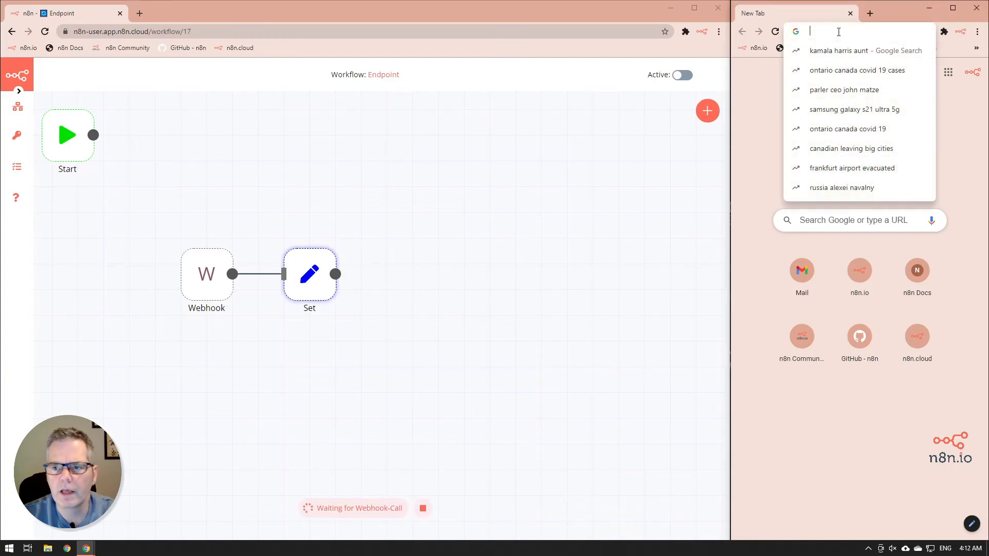
pyautogui.write('https://n8n-user.app.n8n.cloud/webhook-test/endpoint')
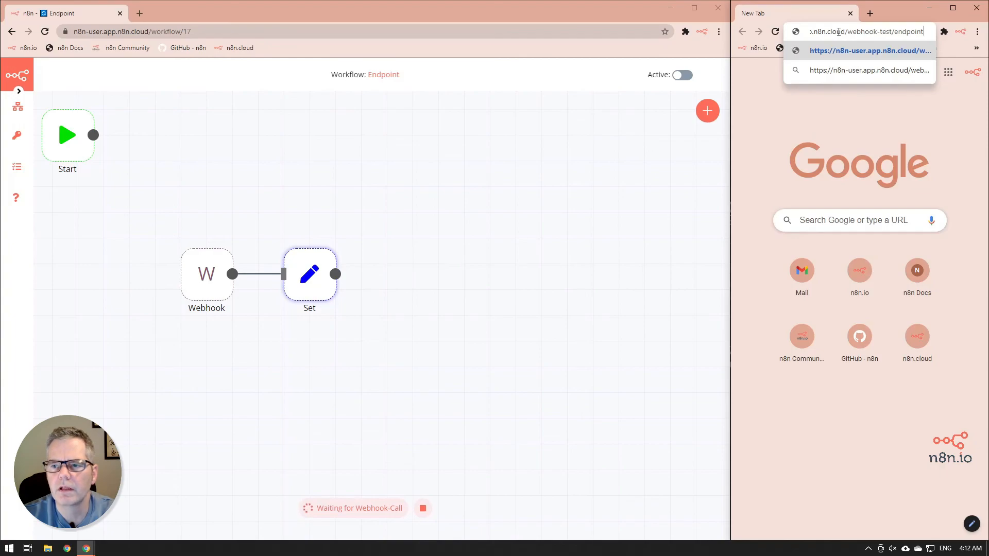